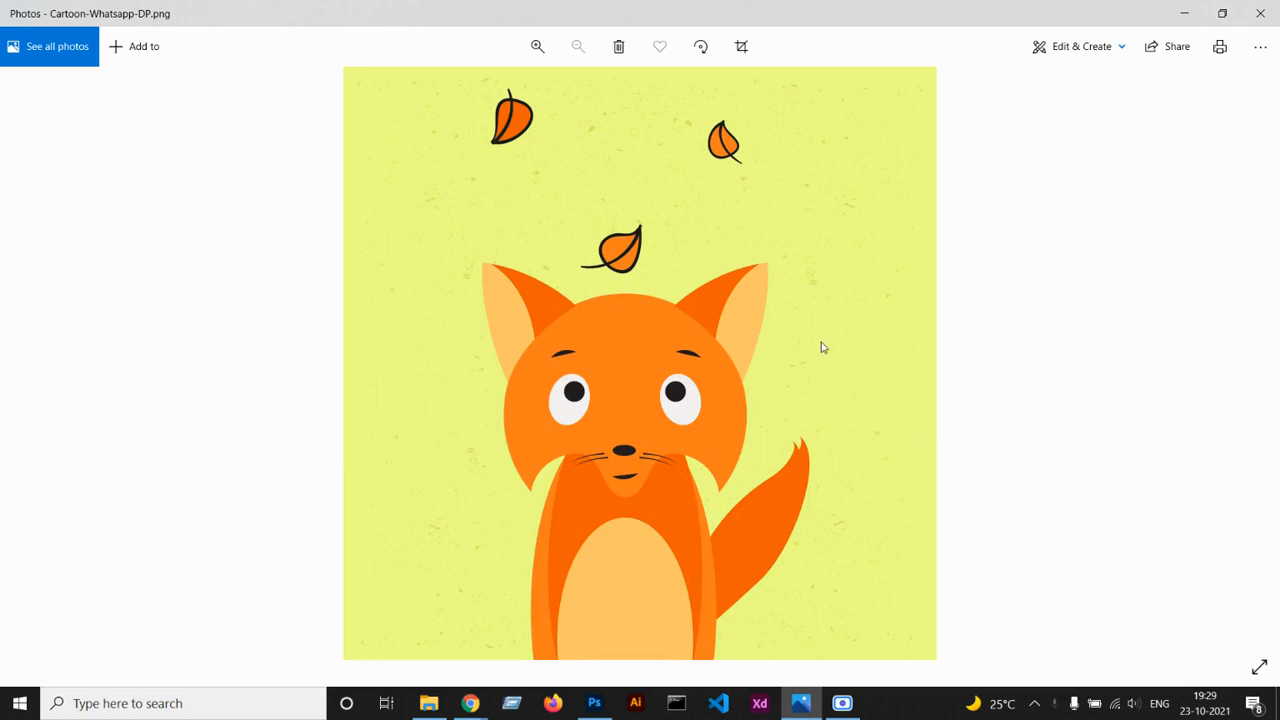
{"action": "mouse_move", "coordinate": [788, 458]}
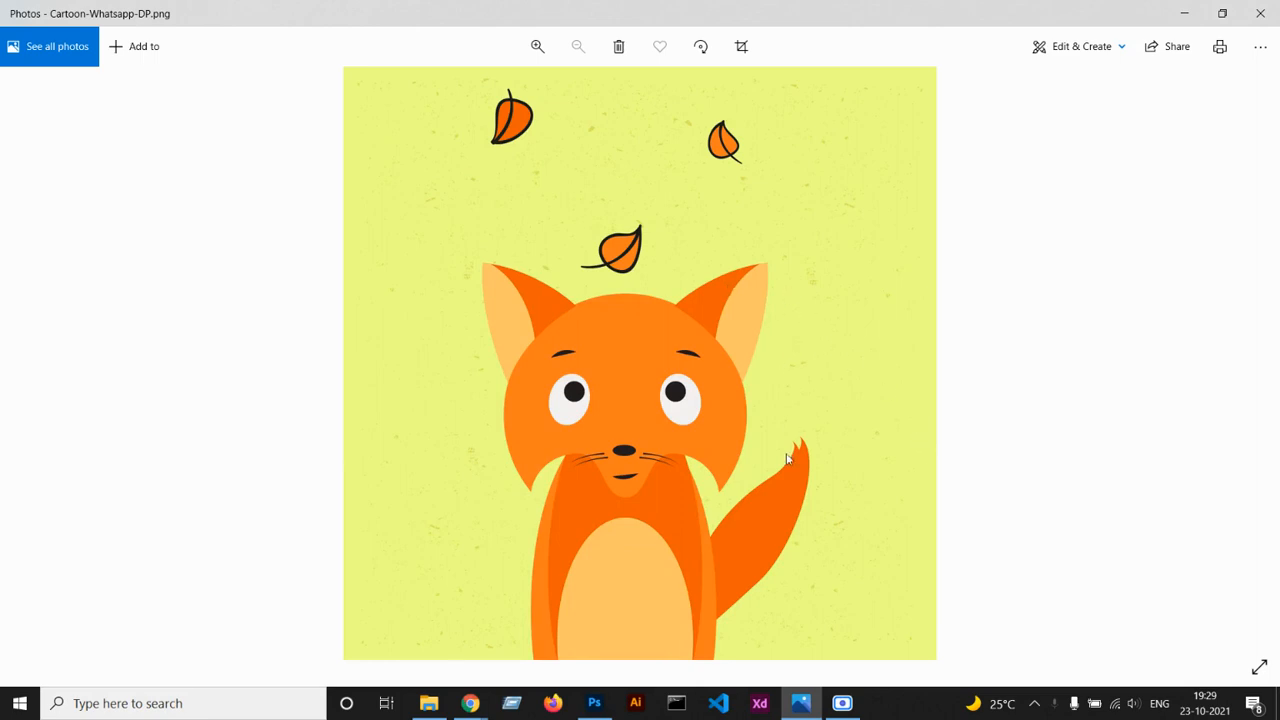
{"action": "mouse_move", "coordinate": [570, 256]}
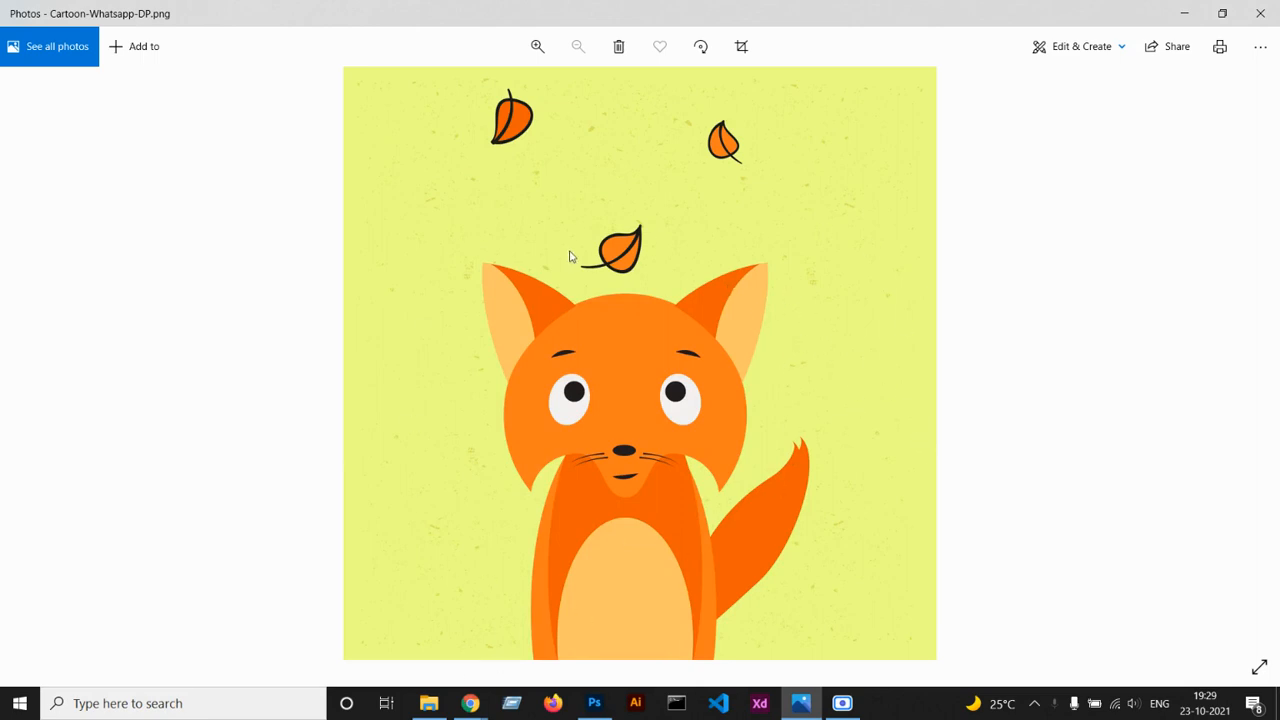
{"action": "mouse_move", "coordinate": [644, 240]}
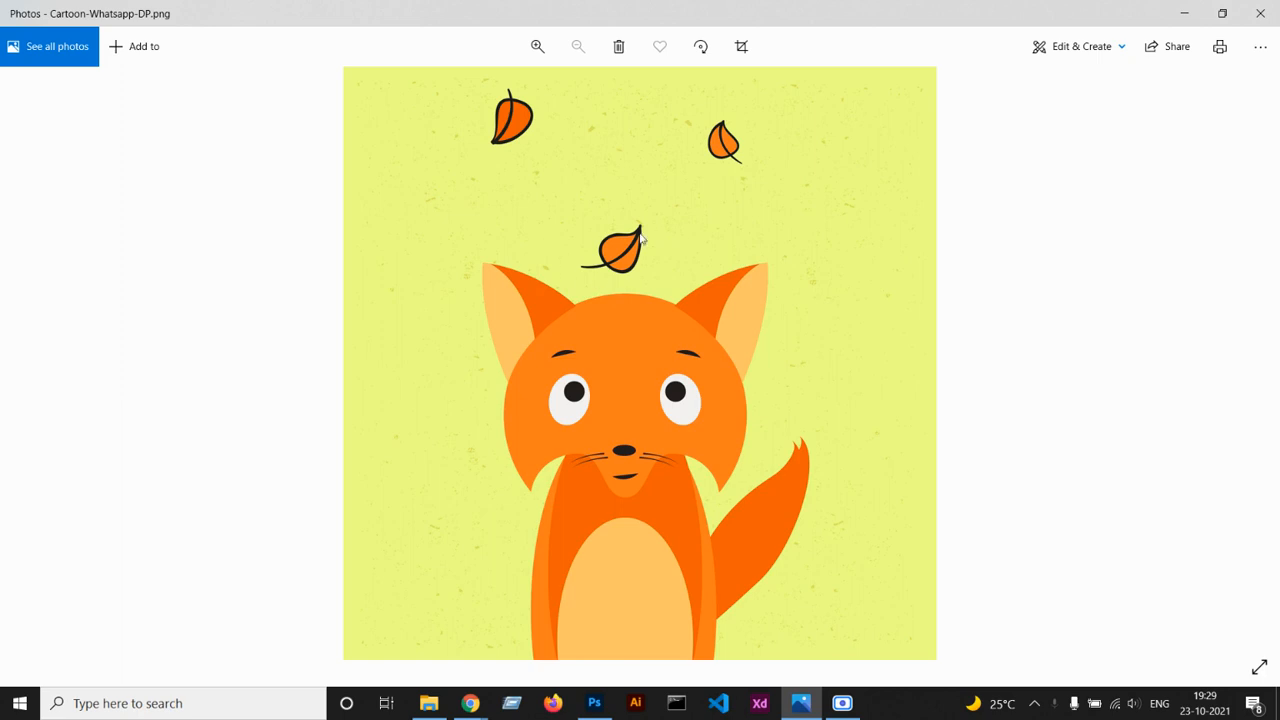
{"action": "mouse_move", "coordinate": [798, 332]}
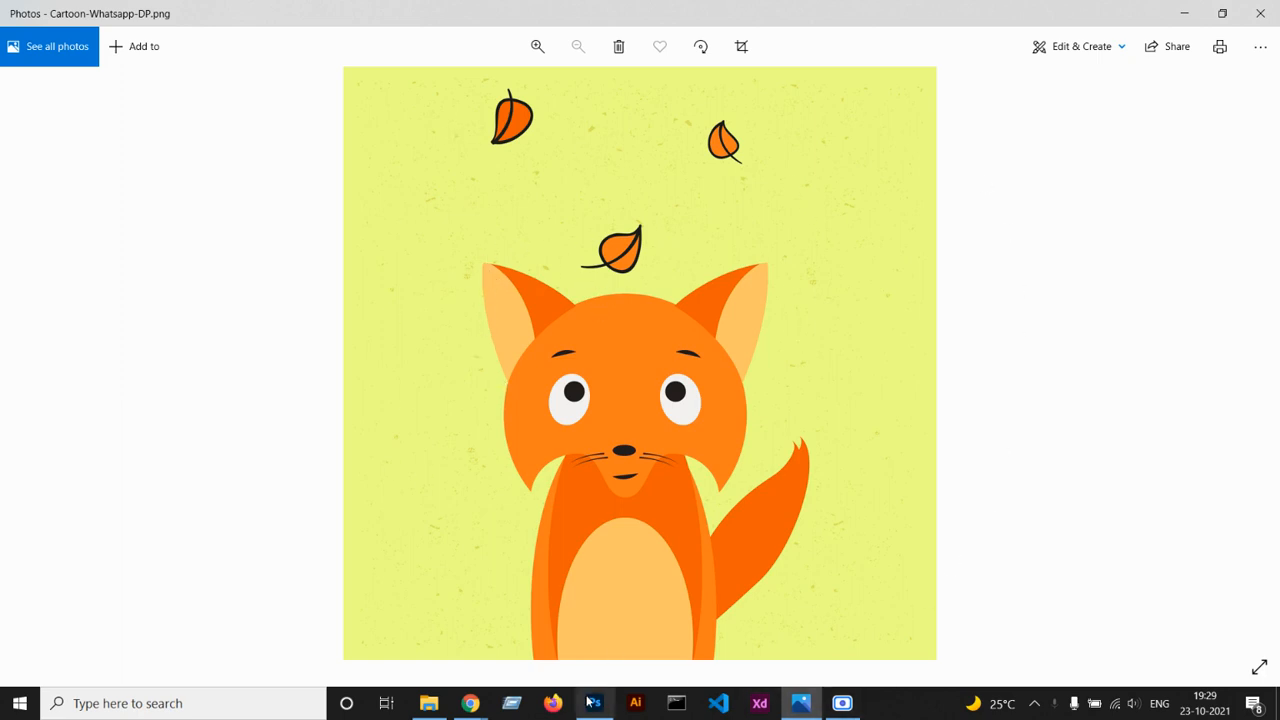
{"action": "mouse_move", "coordinate": [594, 704]}
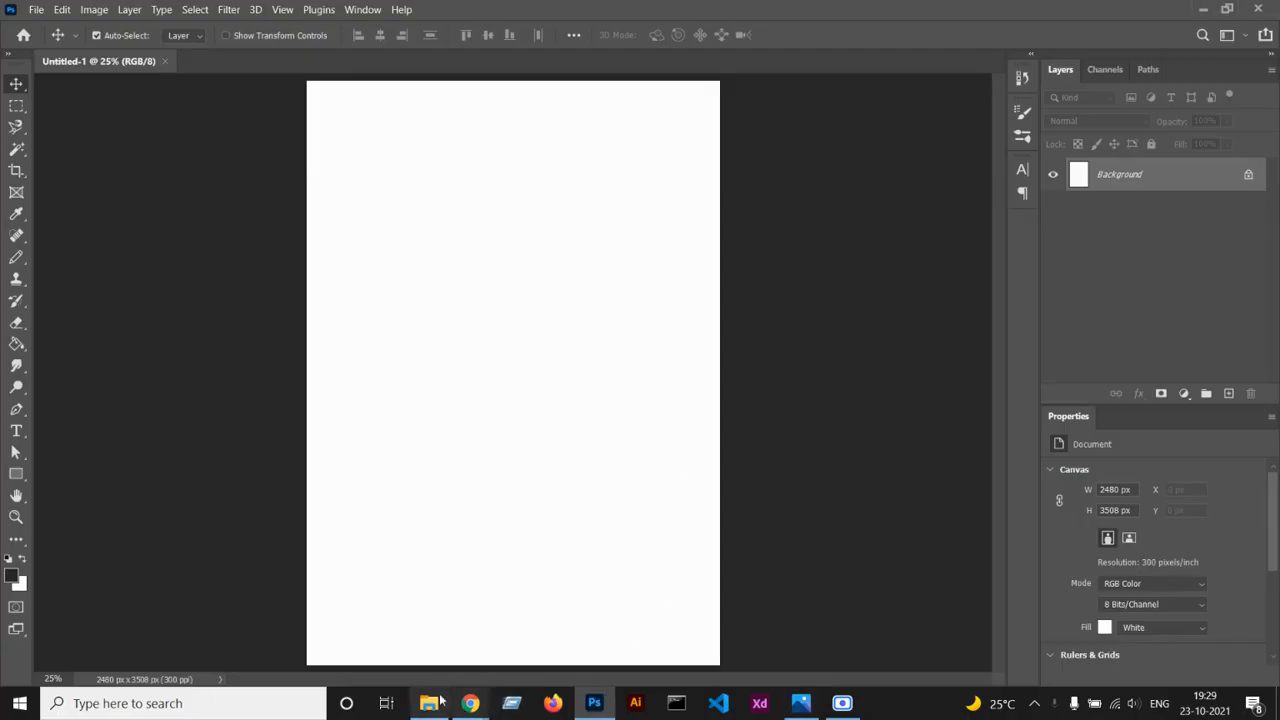
Place the Cartoon-Whatsapp-DP fox picture onto the new white canvas and commit its transform.
{"action": "left_click", "coordinate": [428, 704]}
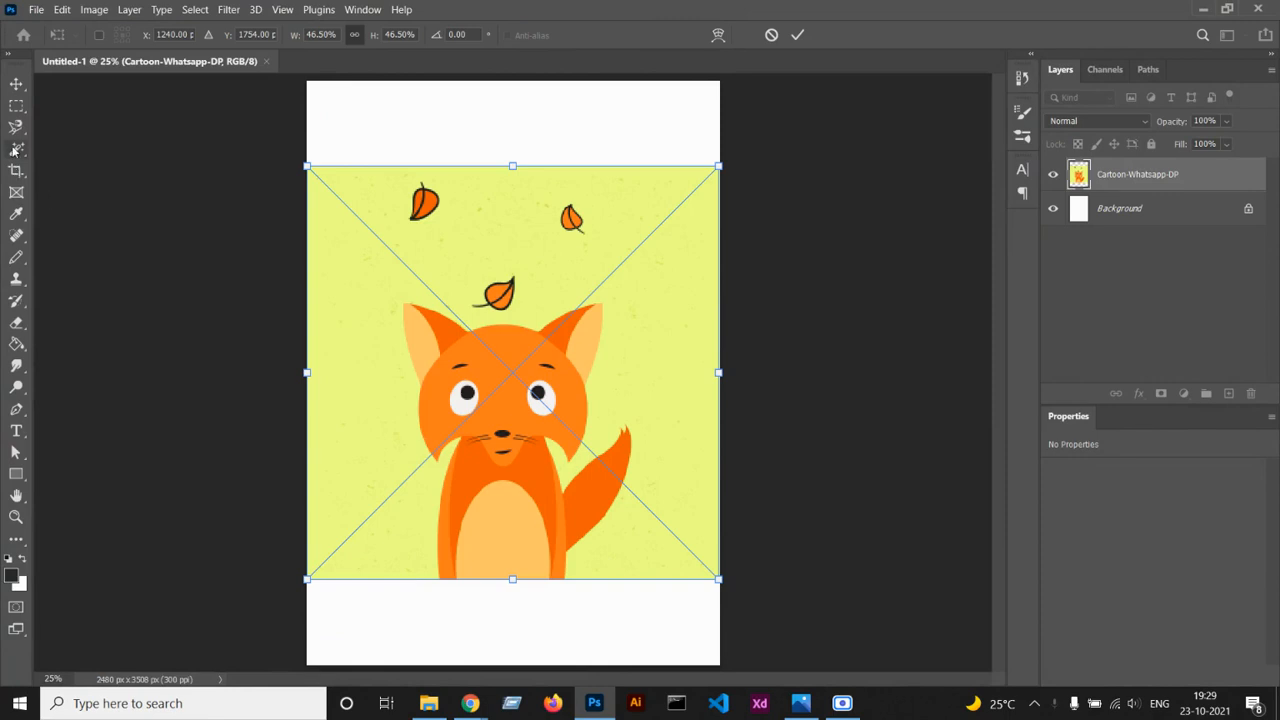
{"action": "mouse_move", "coordinate": [16, 152]}
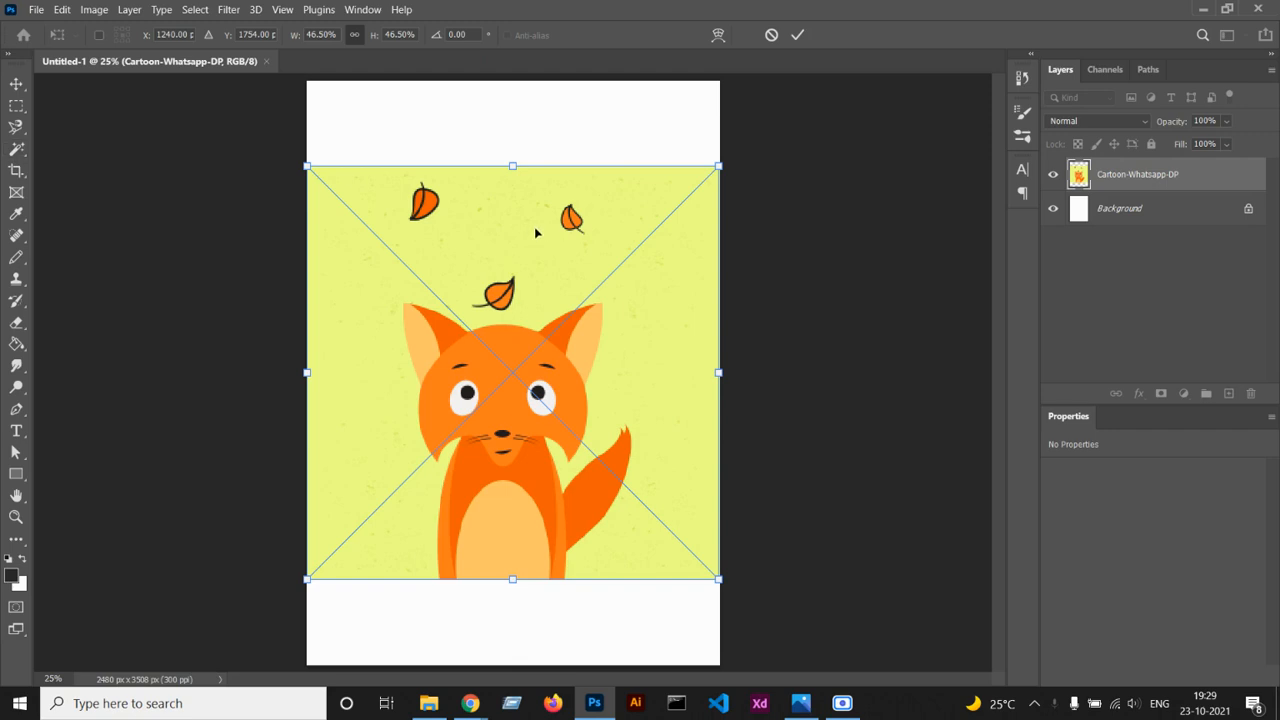
{"action": "left_click", "coordinate": [128, 8]}
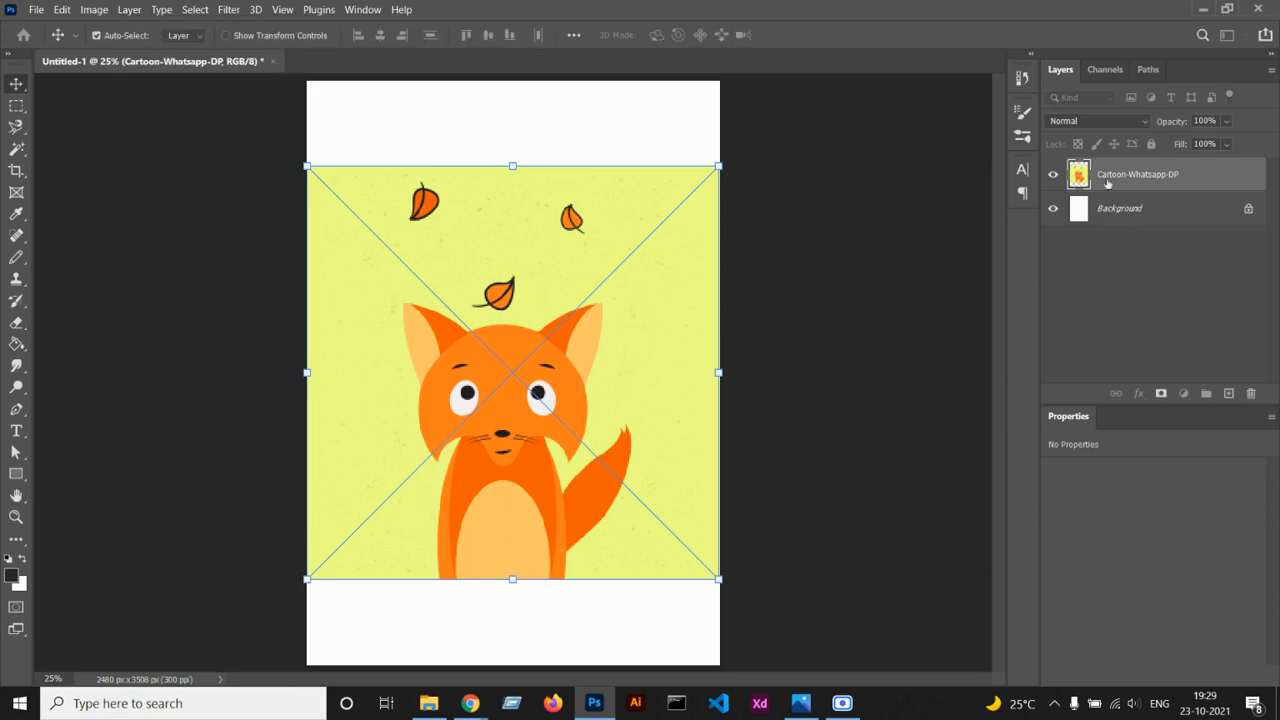
Rasterize the Cartoon-Whatsapp-DP layer into an editable pixel layer and make it active.
{"action": "left_click", "coordinate": [1120, 208]}
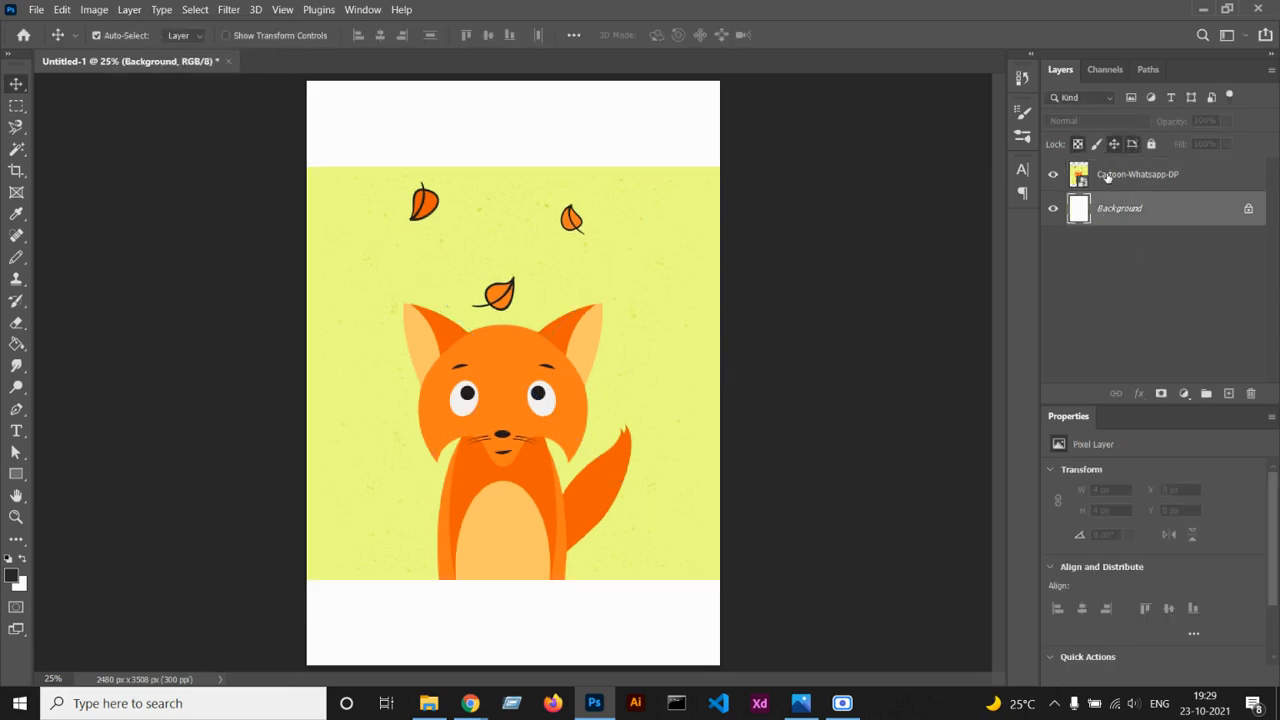
{"action": "left_click", "coordinate": [128, 8]}
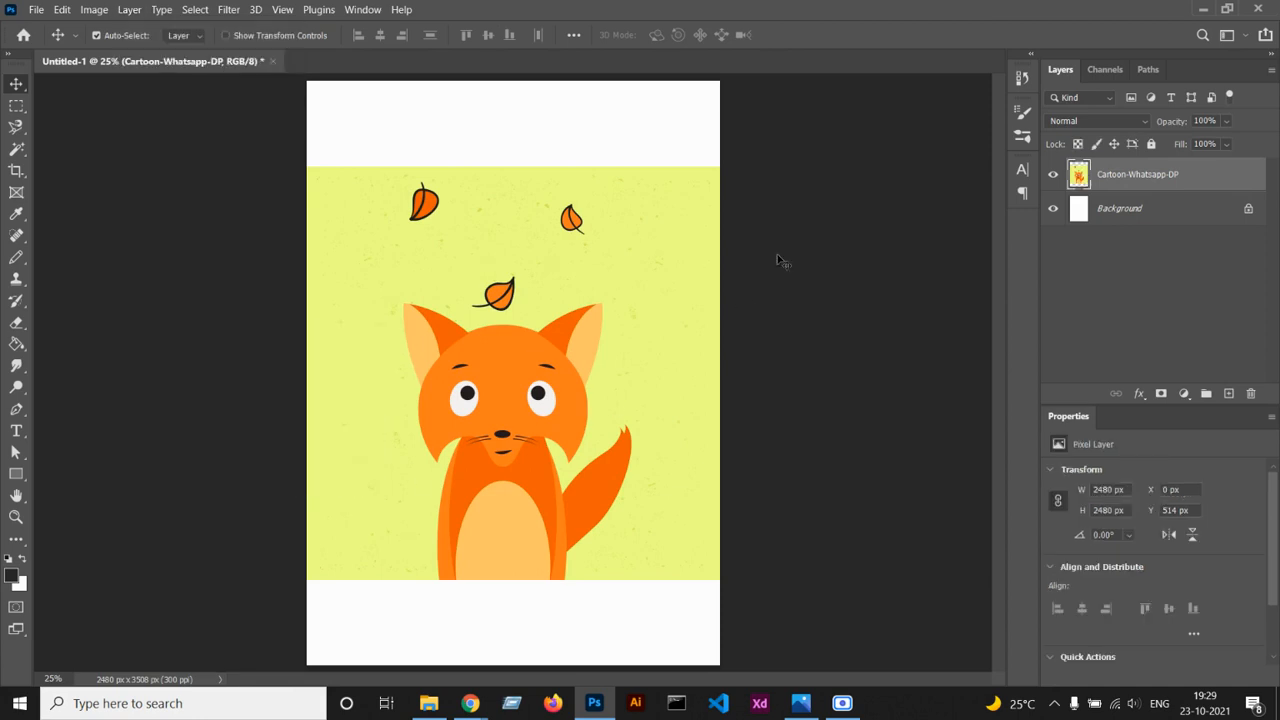
{"action": "mouse_move", "coordinate": [92, 266]}
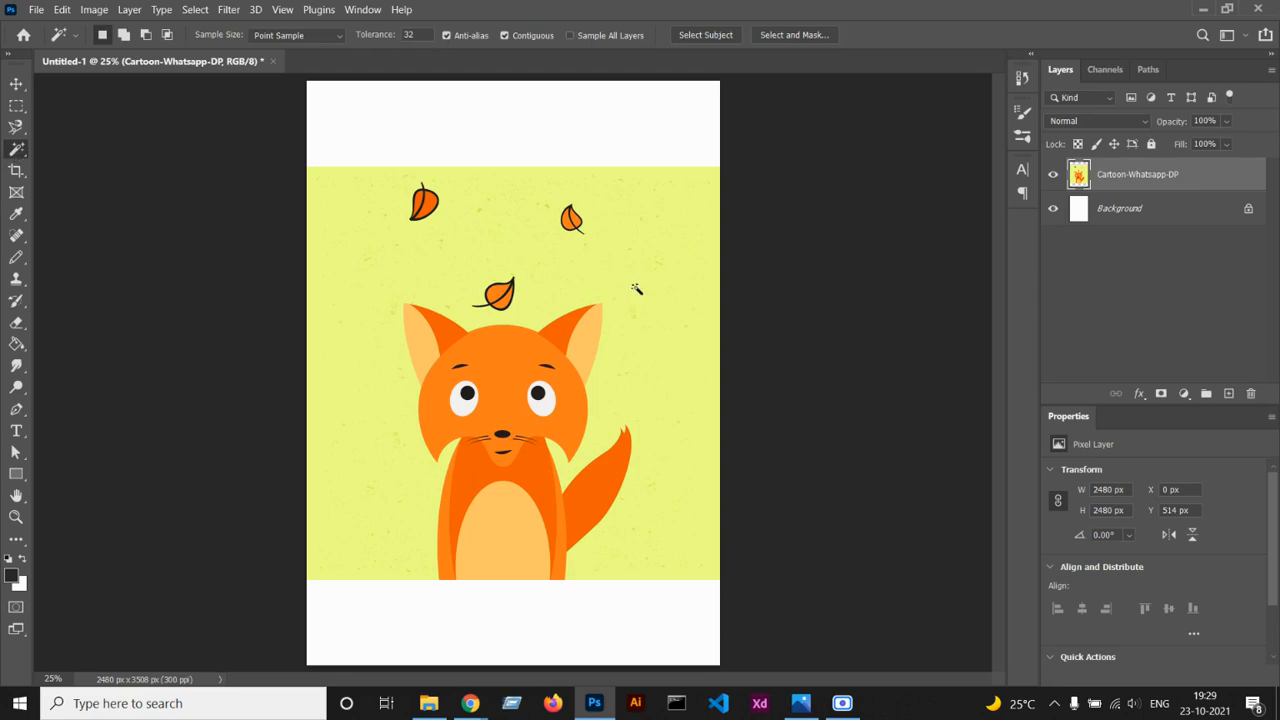
Magic Wand the yellow background, delete it and deselect, leaving the fox with stray specks.
{"action": "left_click", "coordinate": [660, 270]}
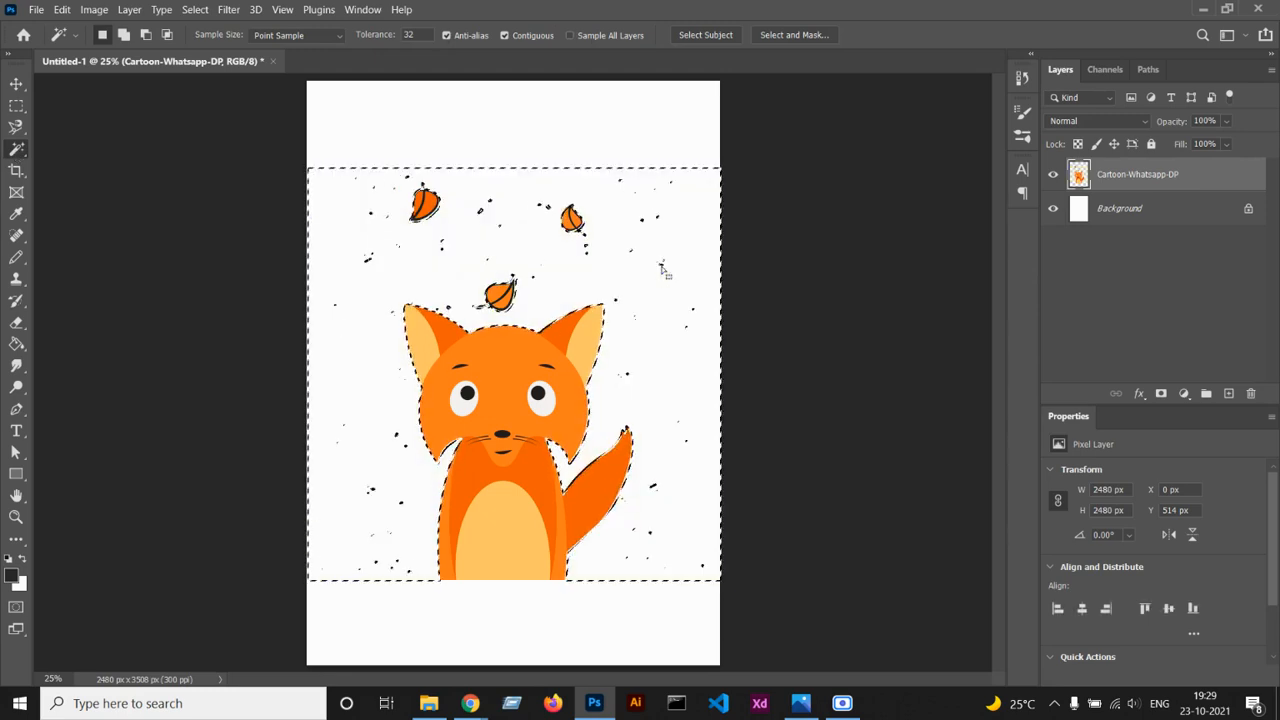
{"action": "left_click", "coordinate": [16, 84]}
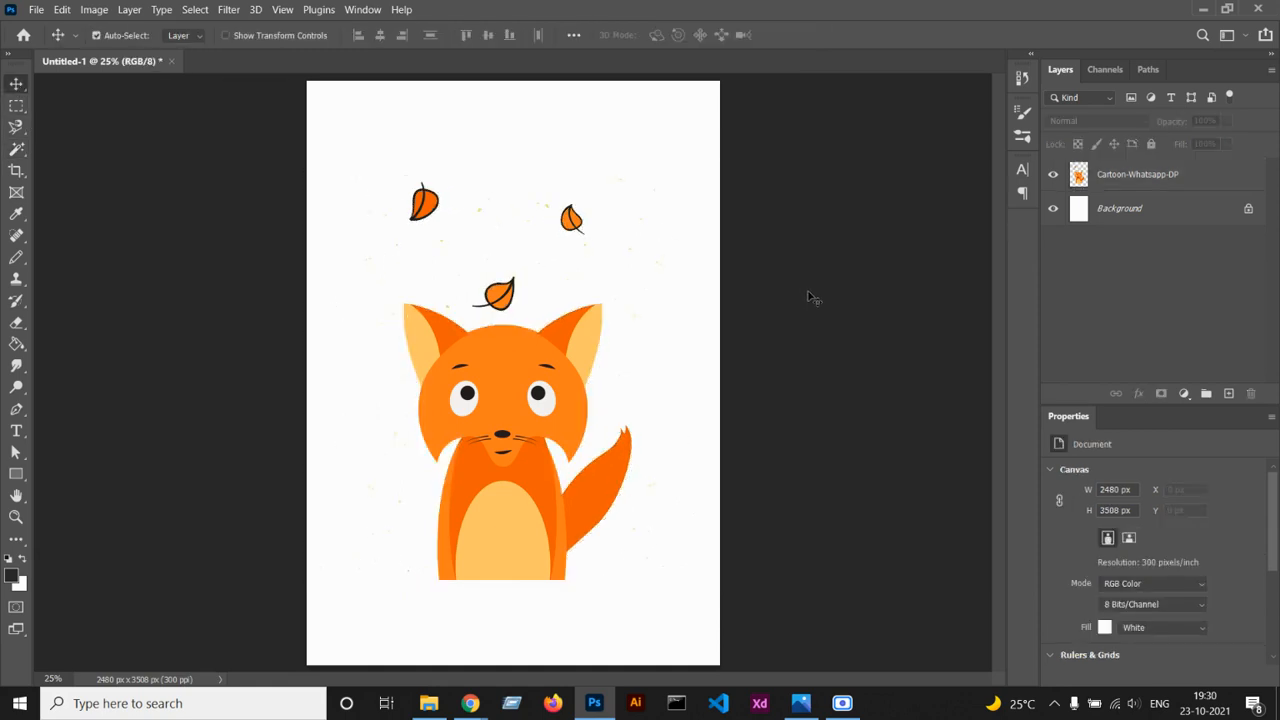
{"action": "mouse_move", "coordinate": [18, 336]}
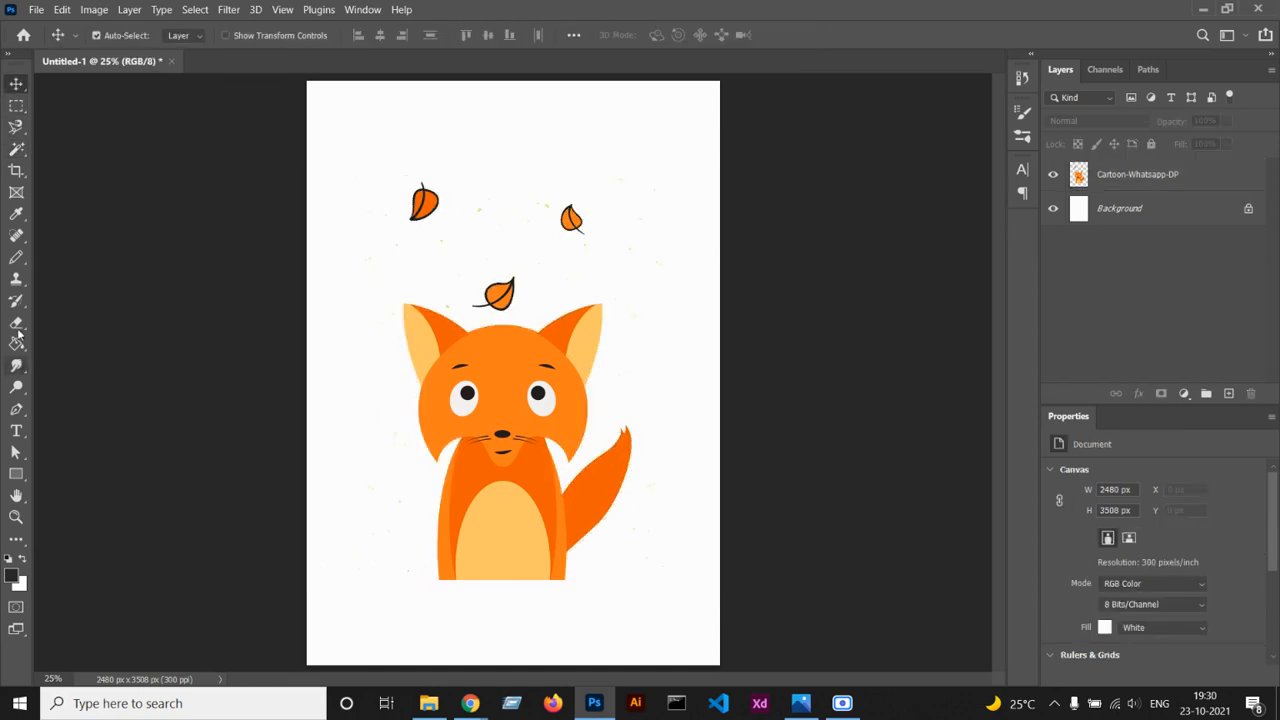
{"action": "left_click", "coordinate": [16, 322]}
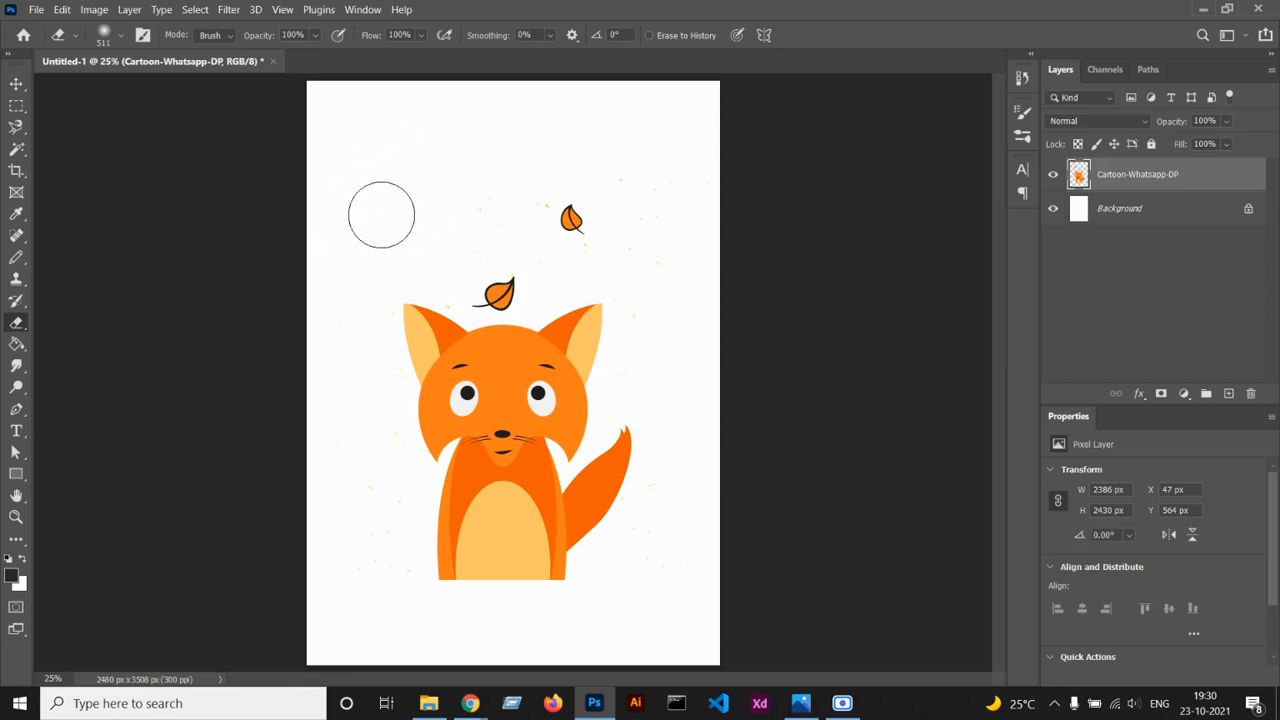
Erase the falling leaves above the fox so only the fox remains on white.
{"action": "left_click_drag", "start_coordinate": [380, 214], "coordinate": [466, 284]}
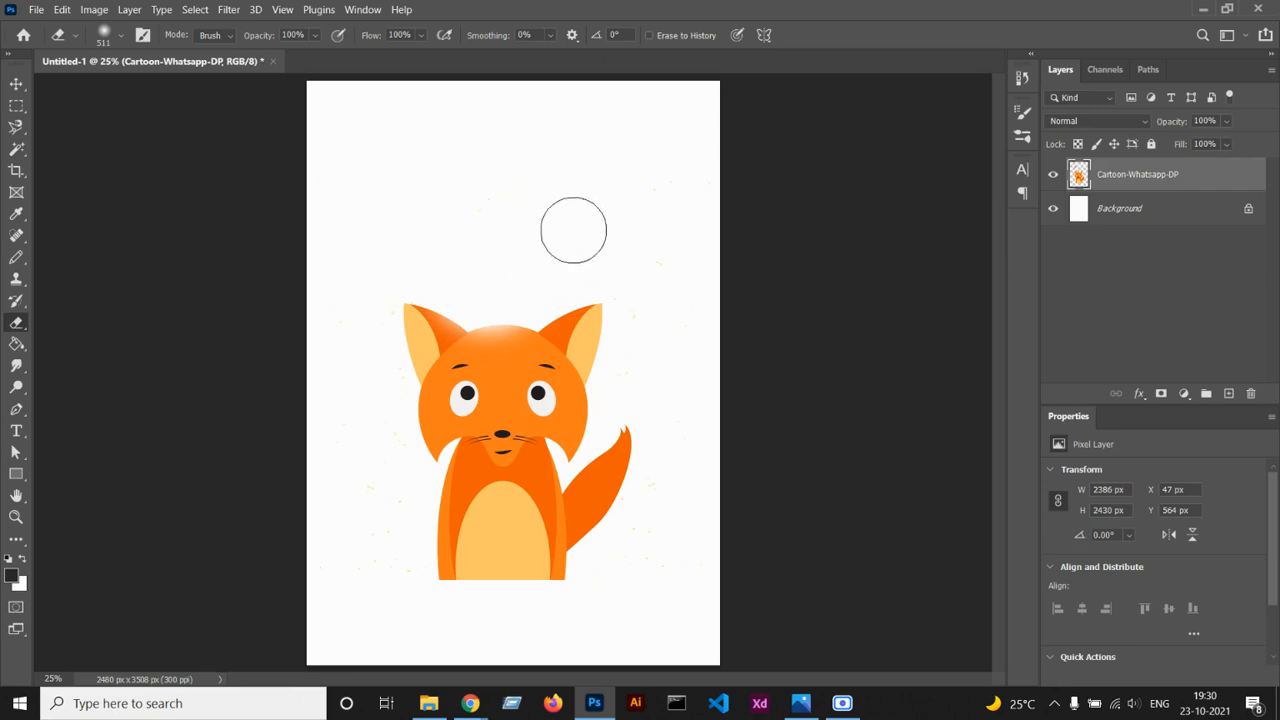
{"action": "mouse_move", "coordinate": [356, 304]}
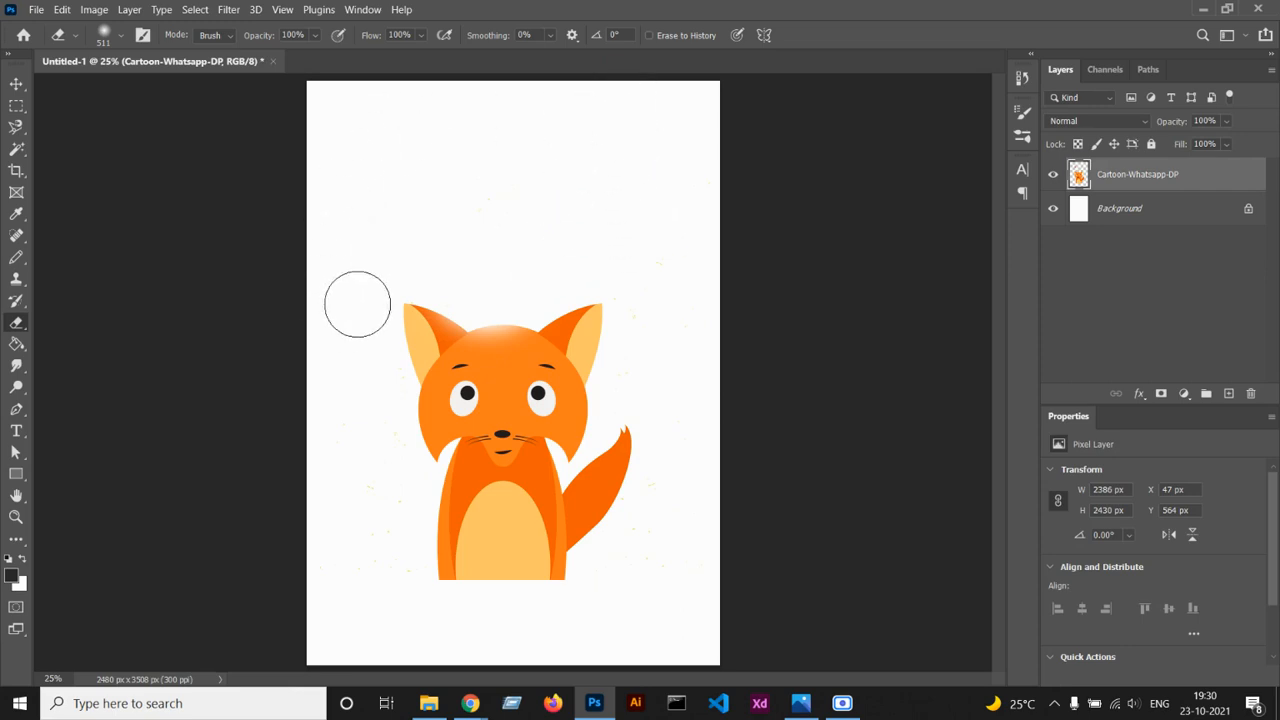
{"action": "mouse_move", "coordinate": [384, 472]}
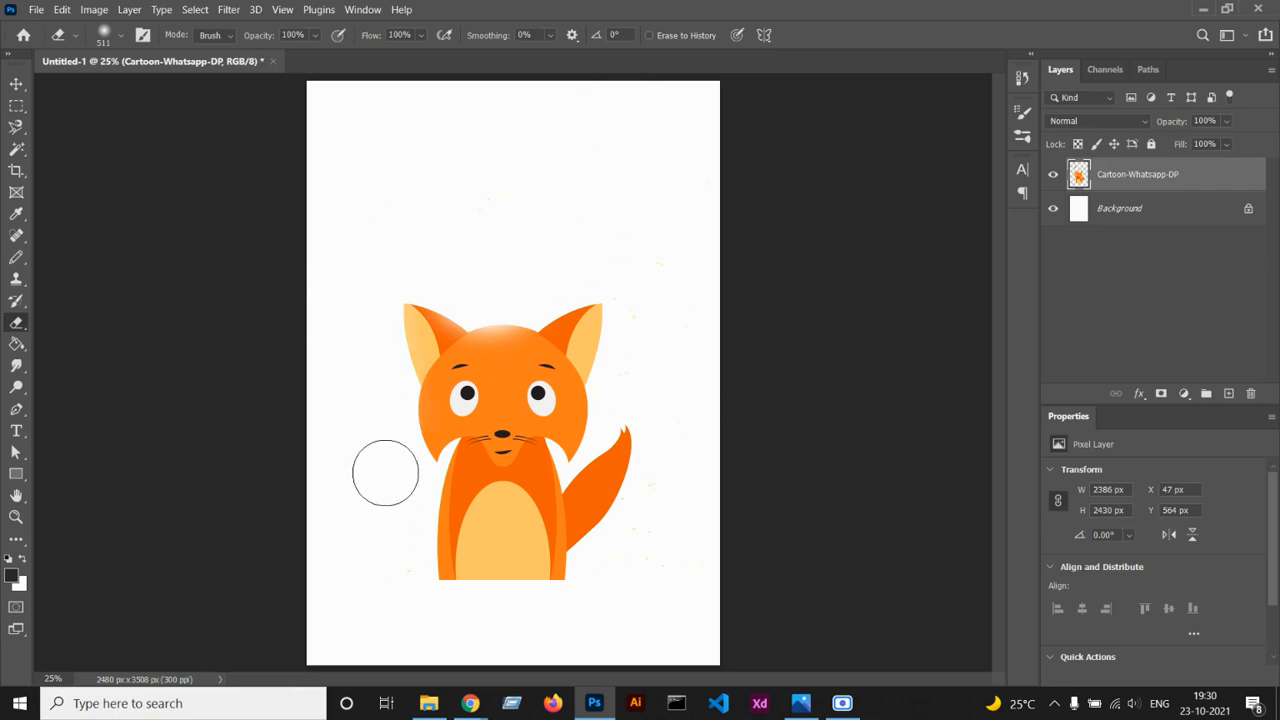
{"action": "mouse_move", "coordinate": [636, 548]}
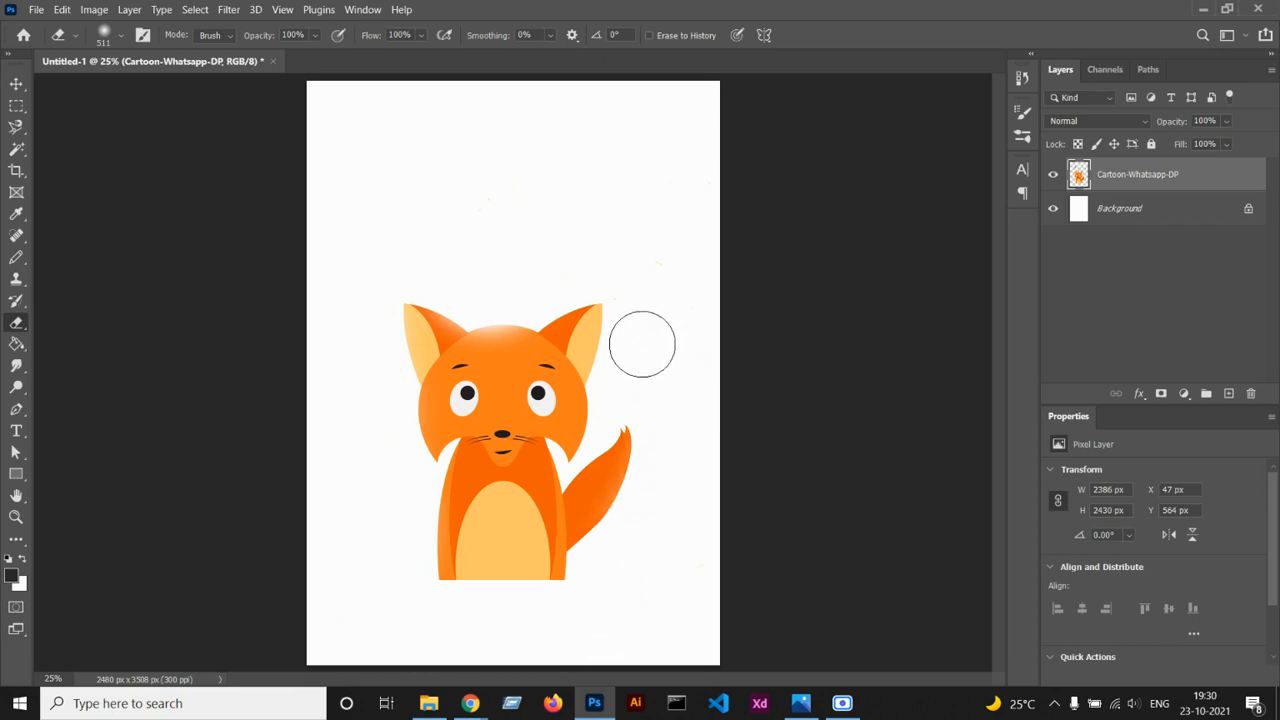
{"action": "mouse_move", "coordinate": [492, 216]}
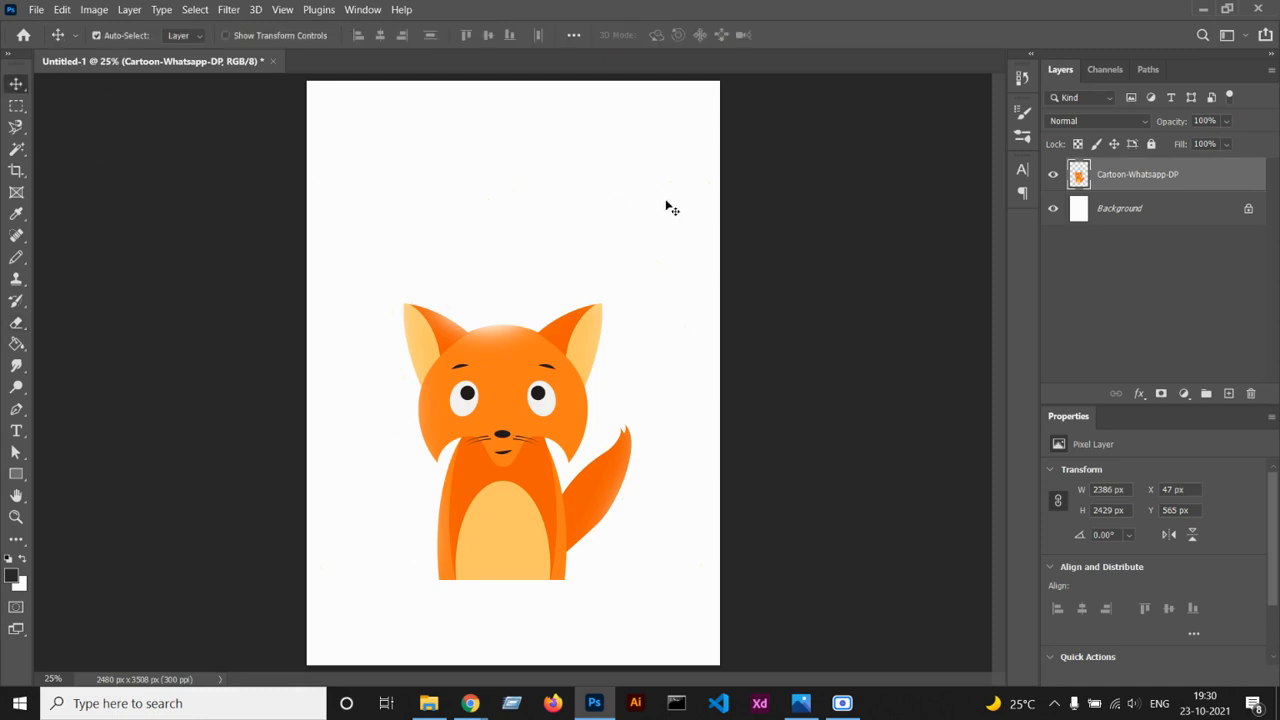
{"action": "mouse_move", "coordinate": [688, 258]}
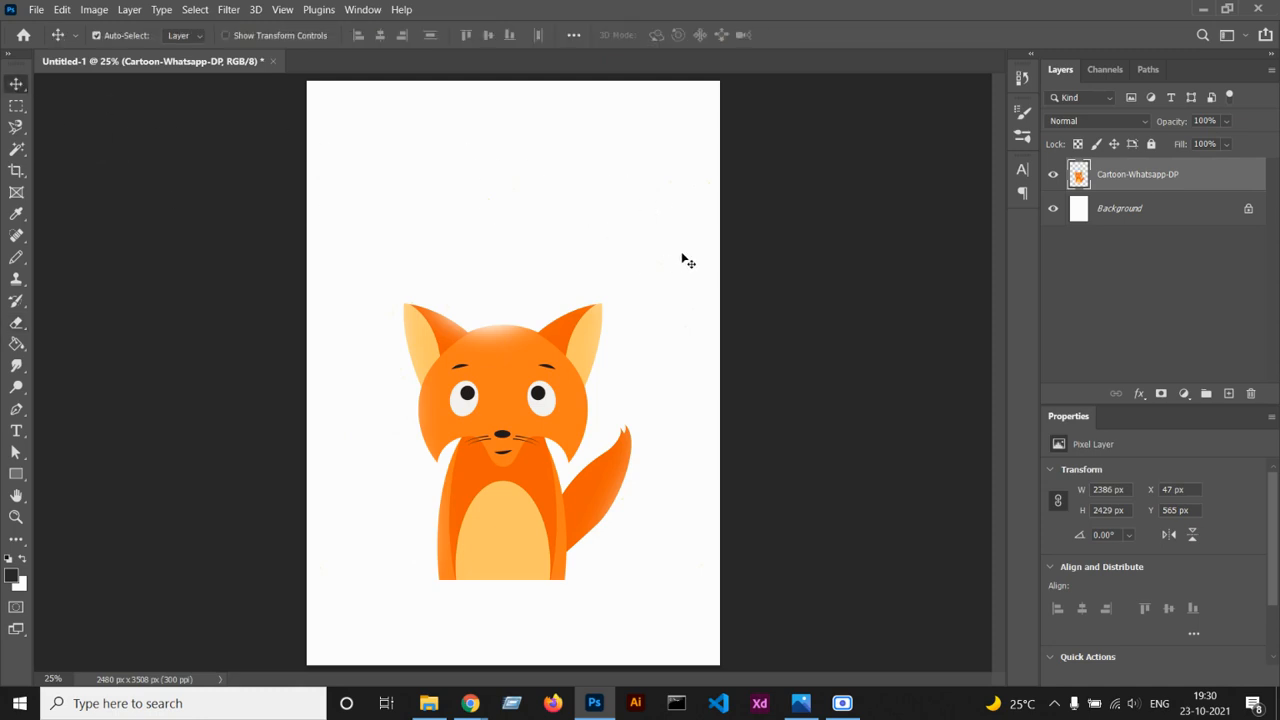
Save the isolated fox image as Untitled-1 in the Downloads folder.
{"action": "left_click", "coordinate": [36, 8]}
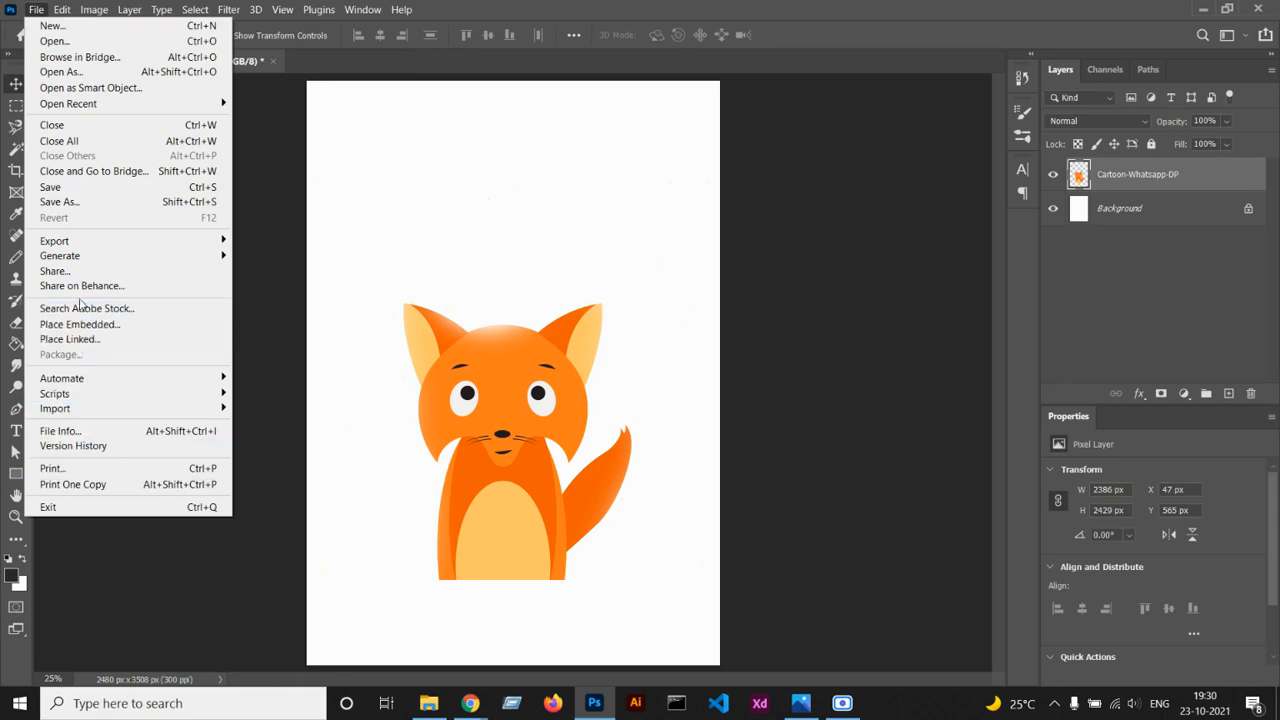
{"action": "left_click", "coordinate": [672, 284]}
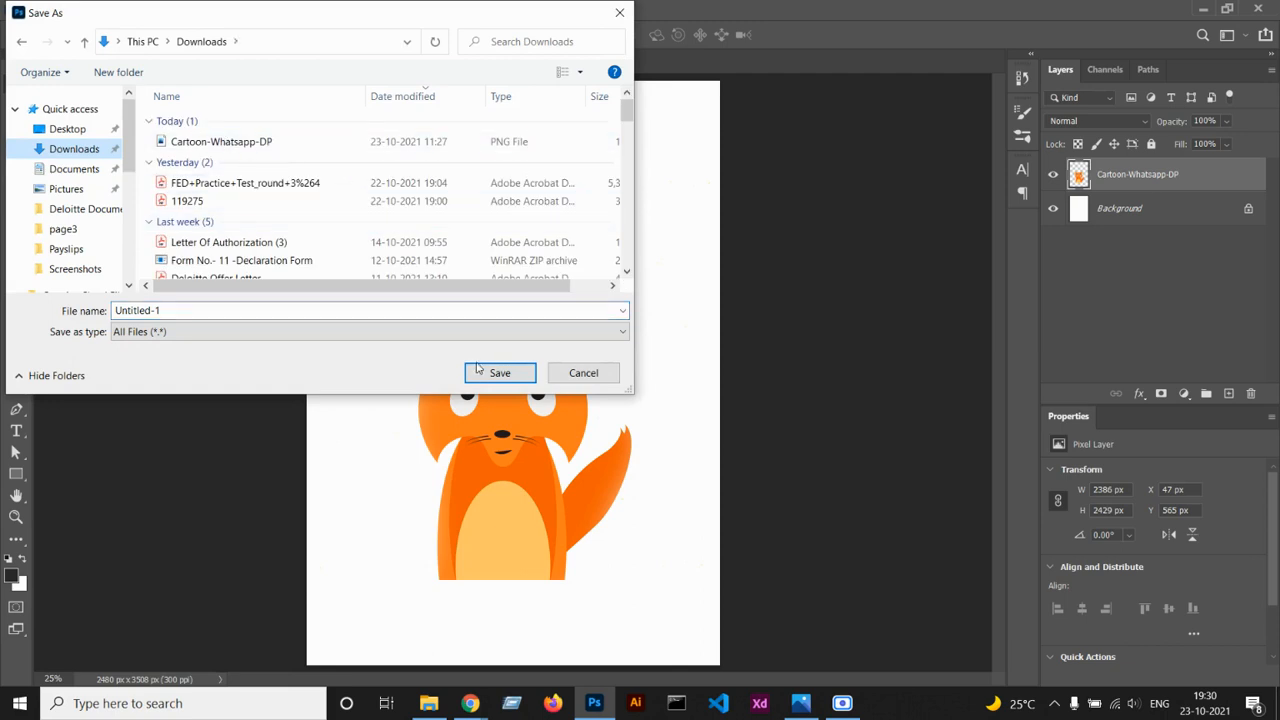
{"action": "left_click", "coordinate": [500, 372]}
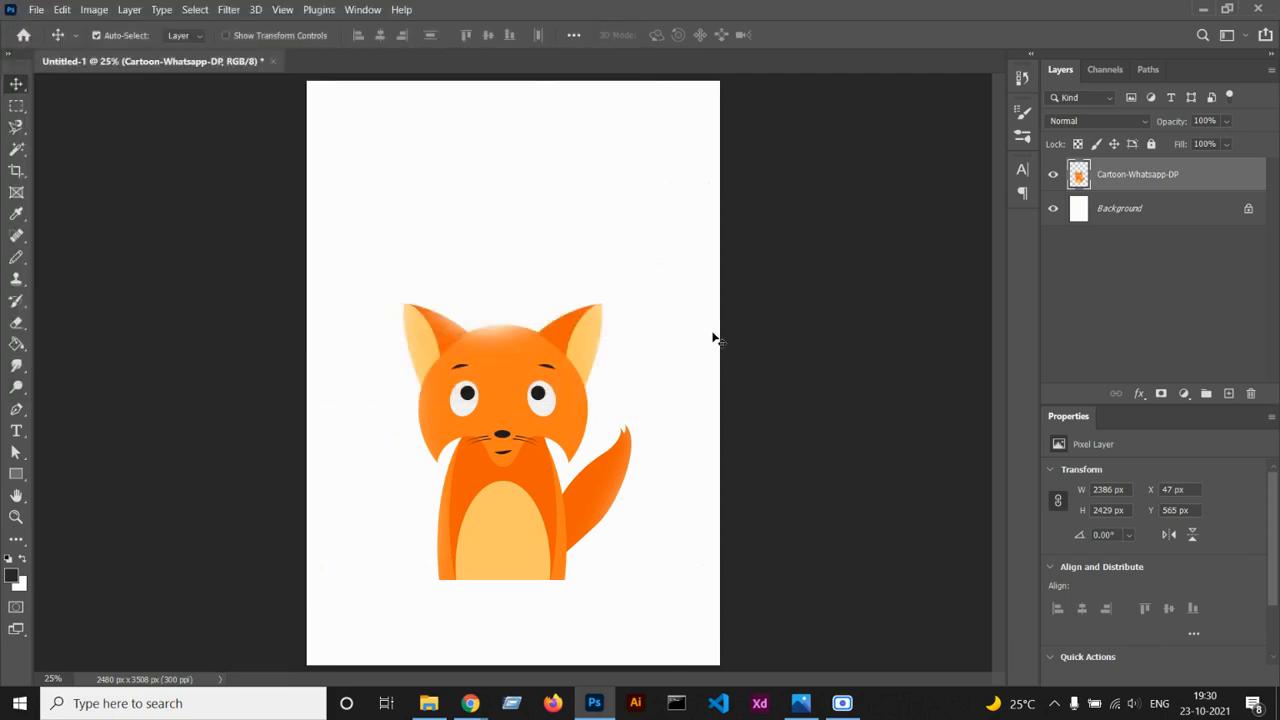
{"action": "mouse_move", "coordinate": [704, 328]}
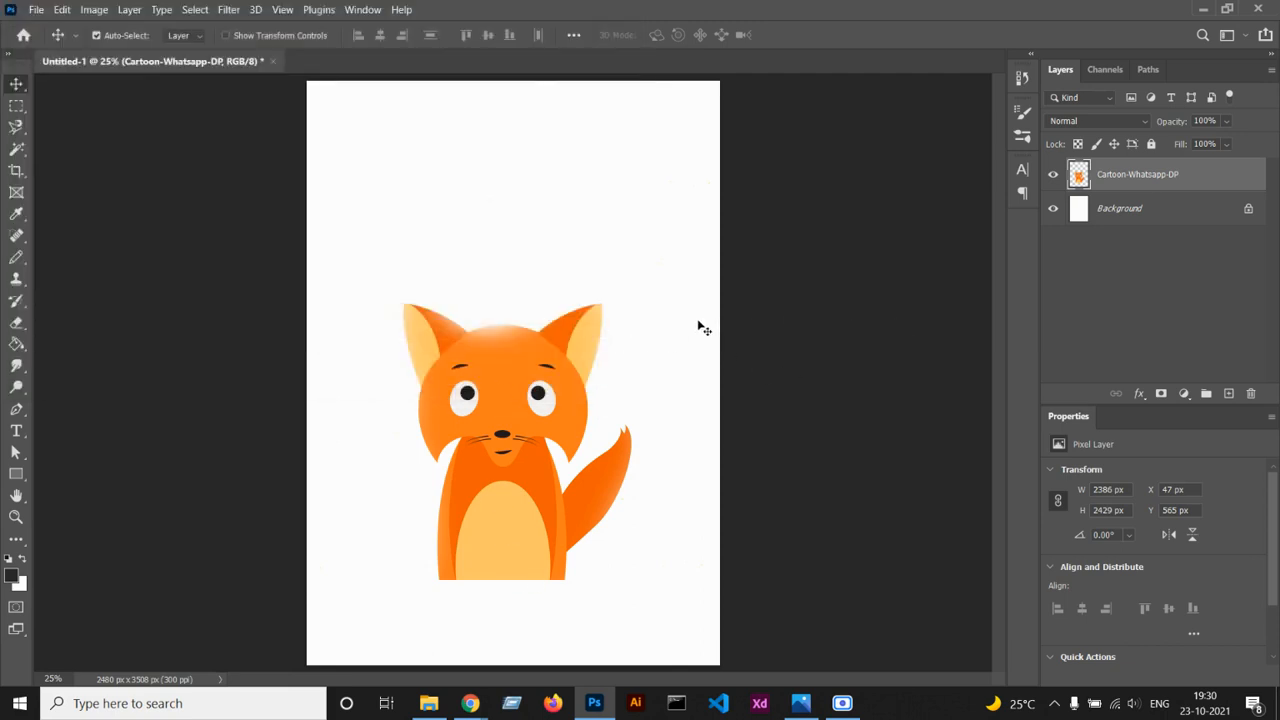
{"action": "mouse_move", "coordinate": [656, 282]}
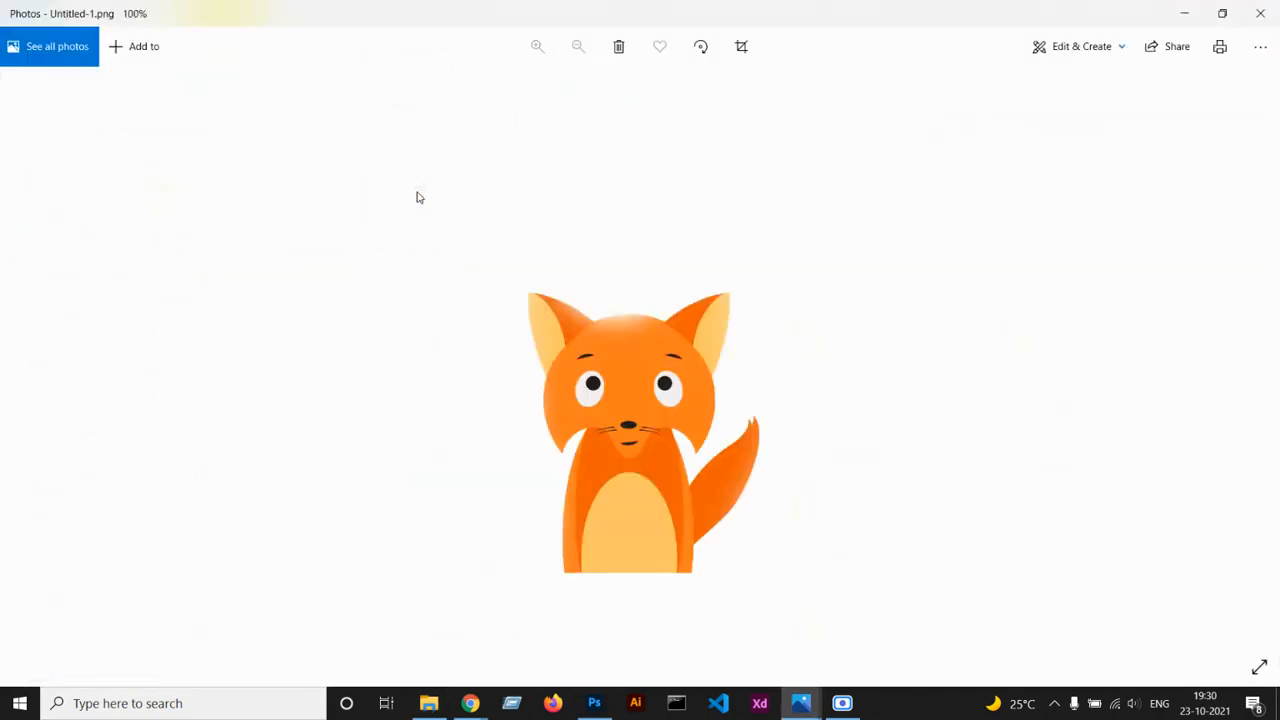
{"action": "mouse_move", "coordinate": [880, 532]}
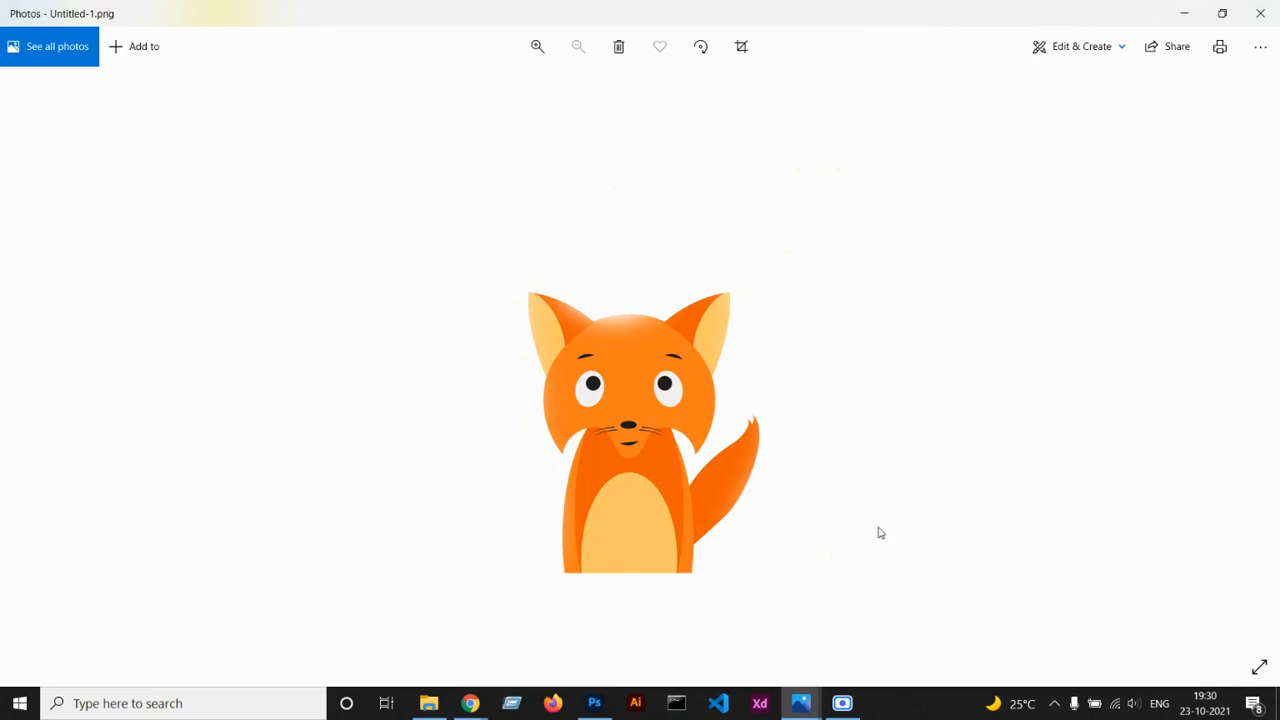
{"action": "mouse_move", "coordinate": [1004, 408]}
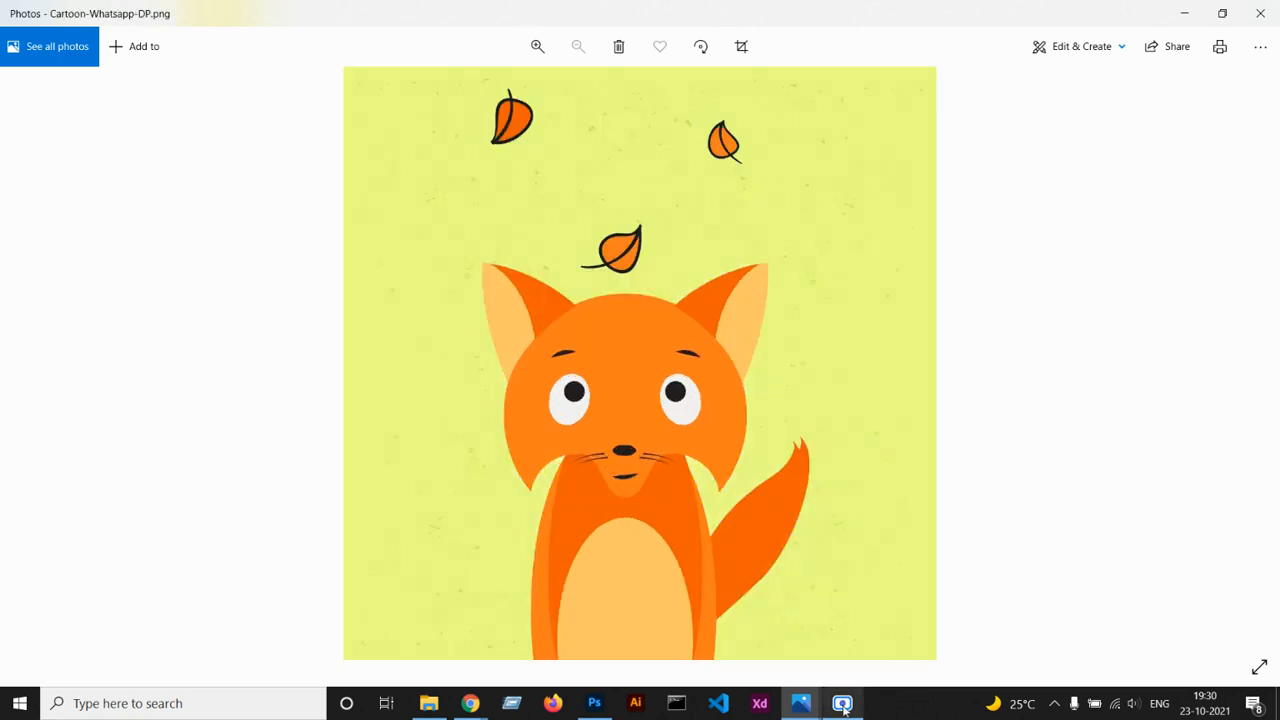
{"action": "mouse_move", "coordinate": [844, 704]}
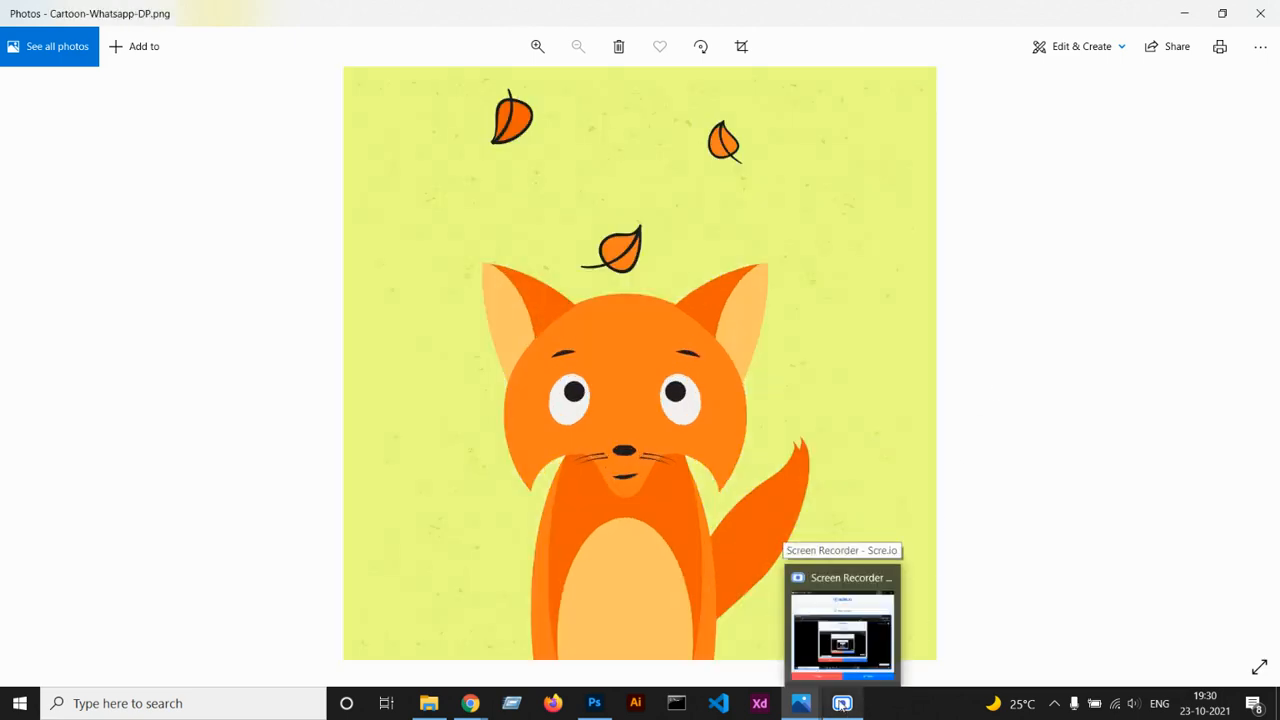